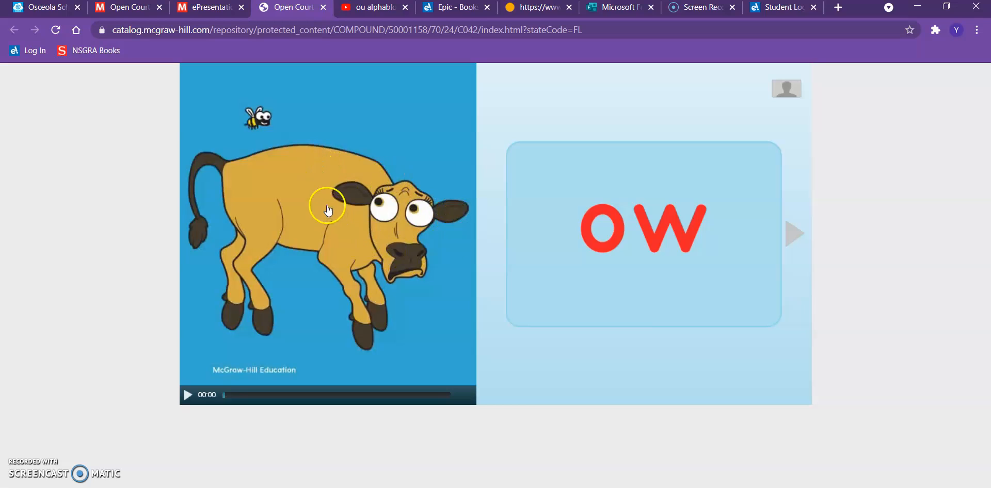
pyautogui.moveTo(227, 139)
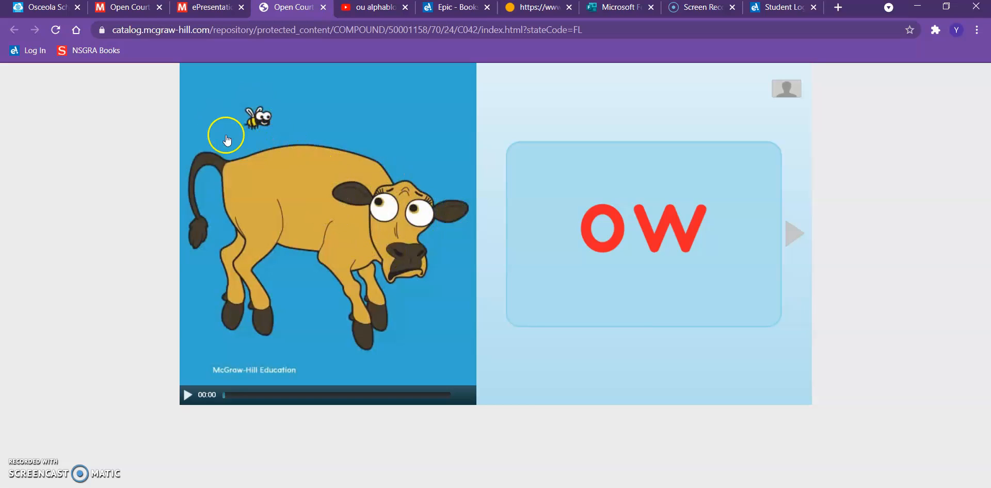
pyautogui.moveTo(715, 359)
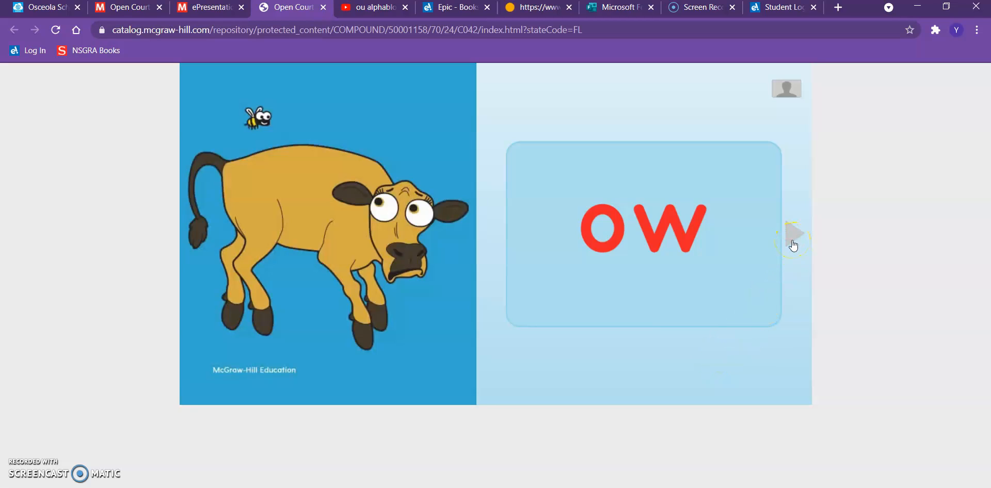
# Step: Advance the cow card from the 'ow' spelling to 'ou_', then select the card's sound
pyautogui.click(794, 234)
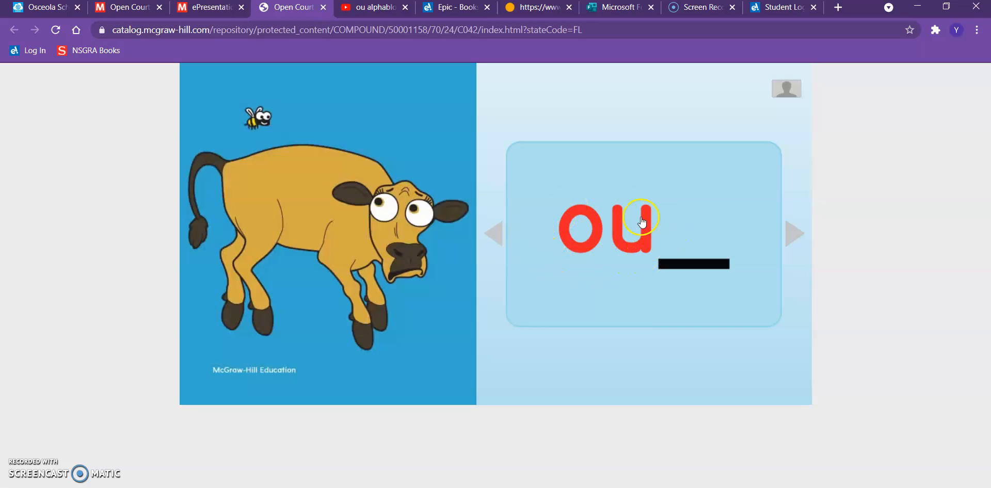
pyautogui.moveTo(622, 180)
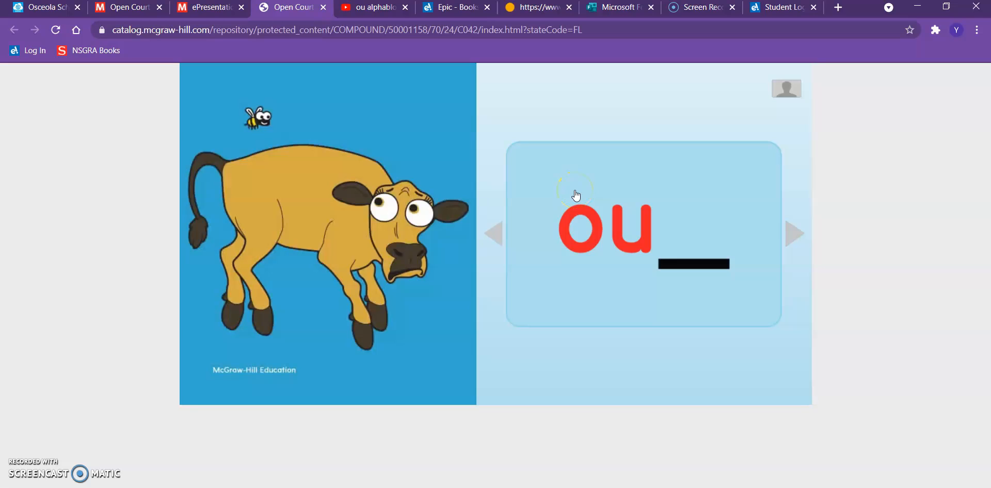
pyautogui.moveTo(594, 293)
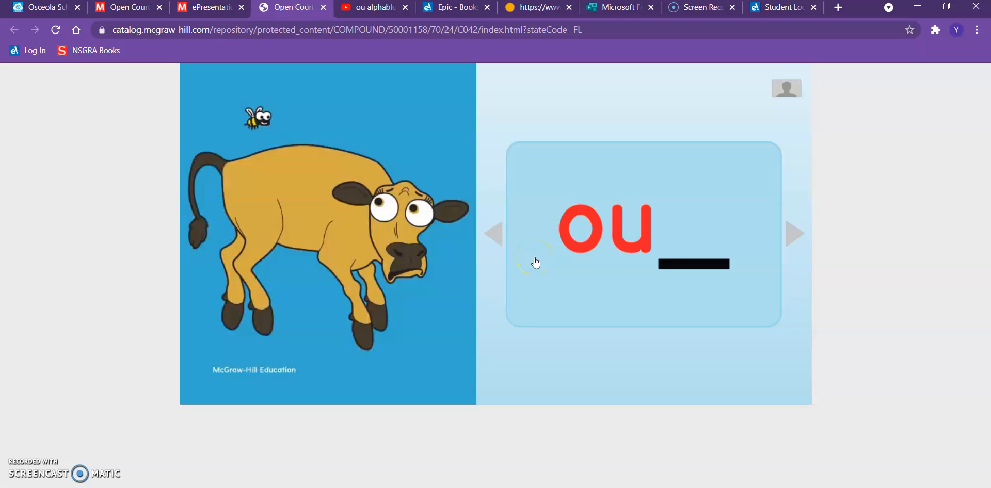
pyautogui.click(327, 234)
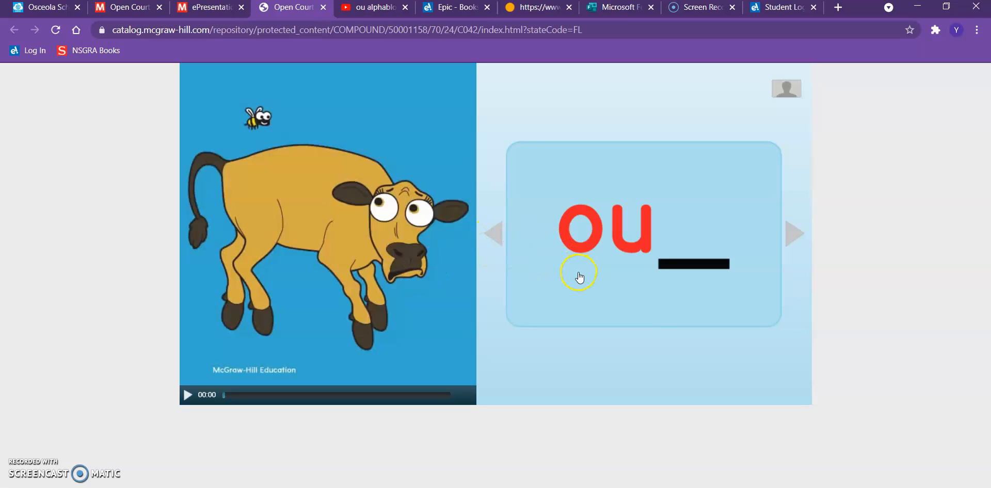